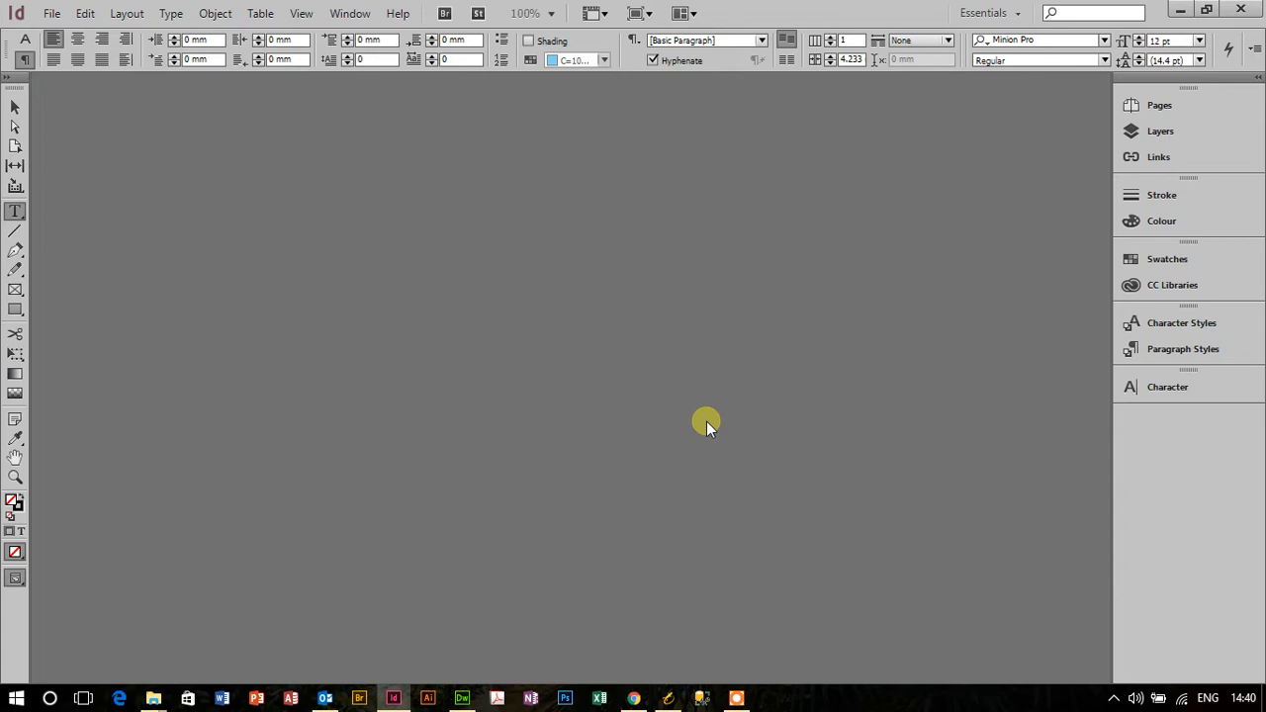
{"action": "mouse_move", "coordinate": [44, 178]}
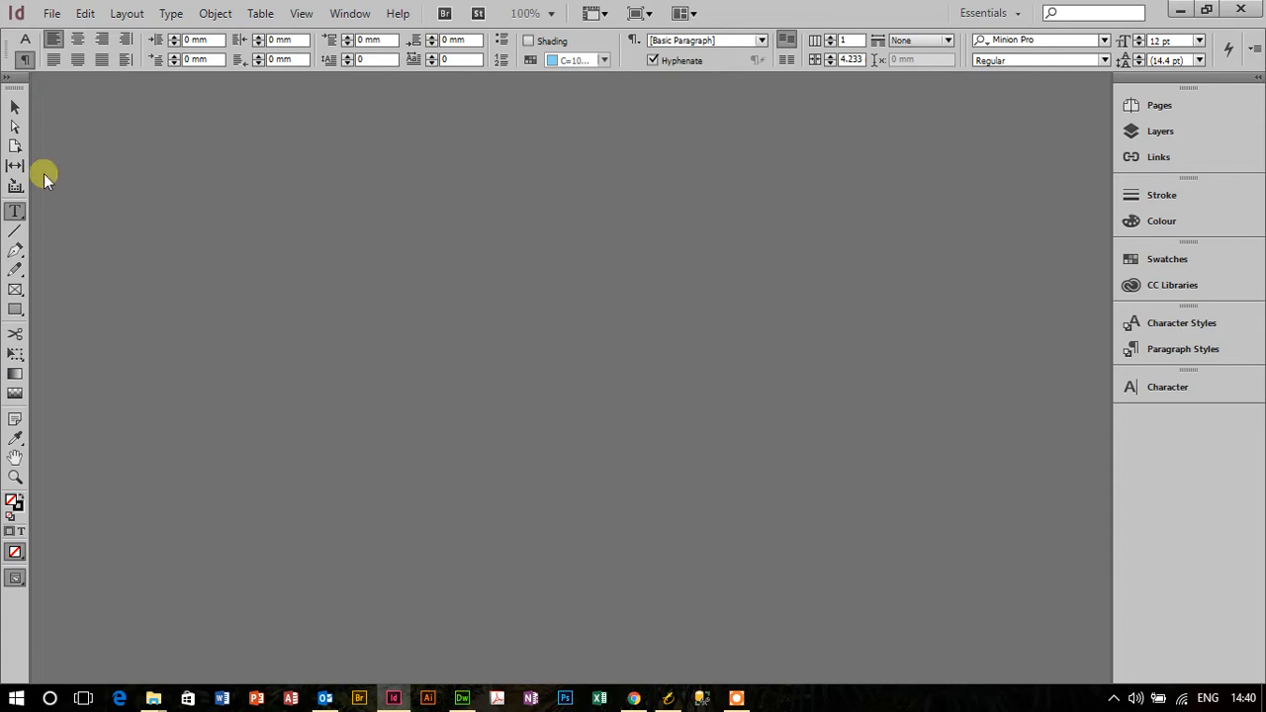
Create a new single-page A4 document with Facing Pages off and 2 columns
{"action": "left_click", "coordinate": [51, 12]}
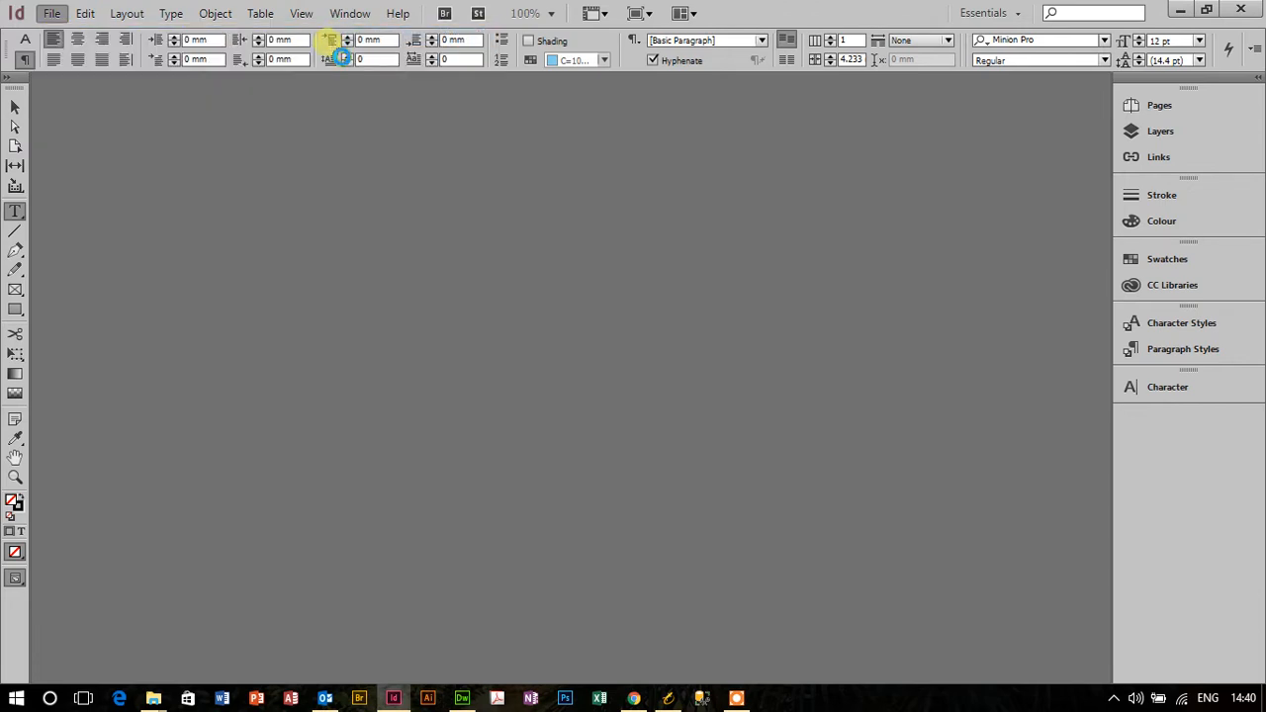
{"action": "left_click", "coordinate": [51, 12]}
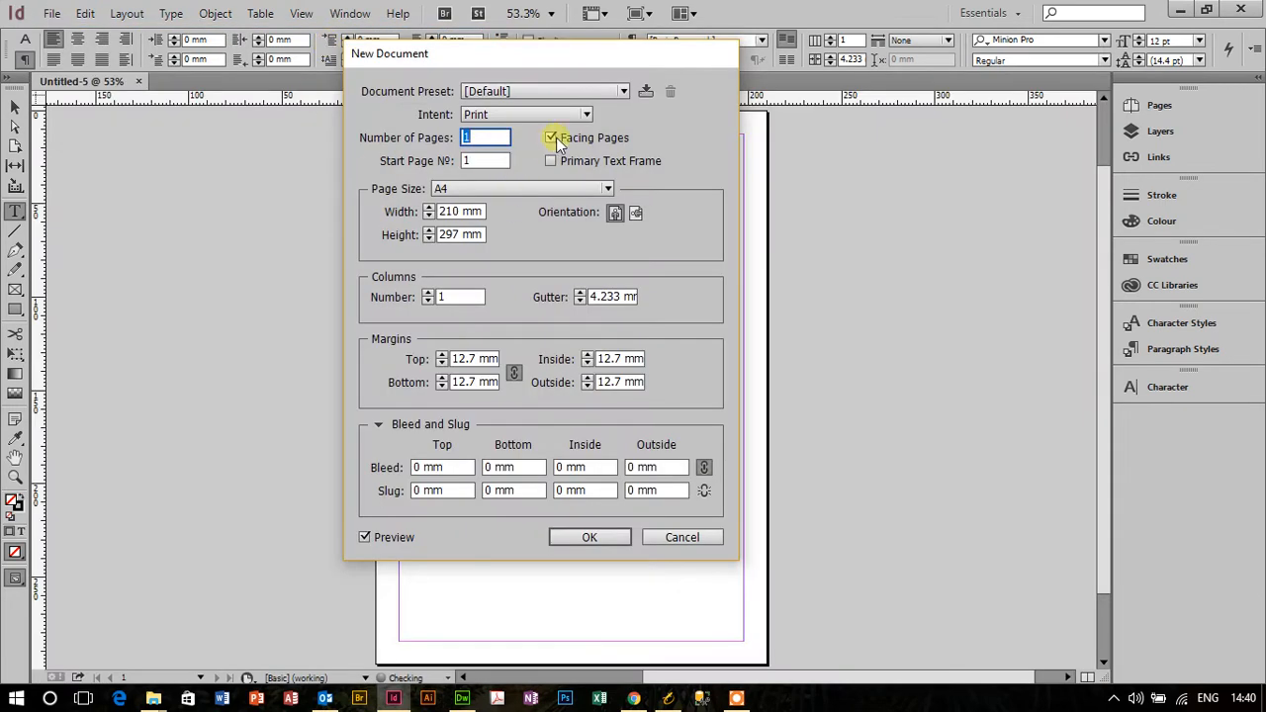
{"action": "left_click", "coordinate": [550, 139]}
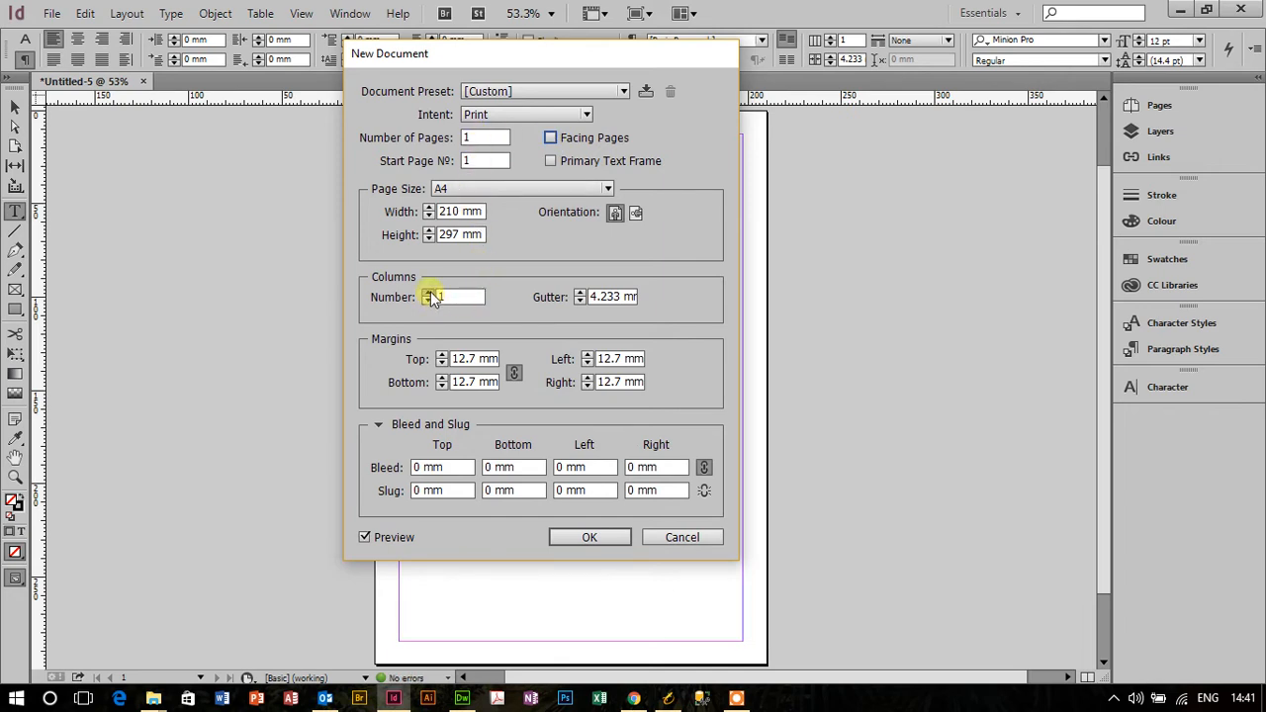
{"action": "left_click", "coordinate": [429, 292]}
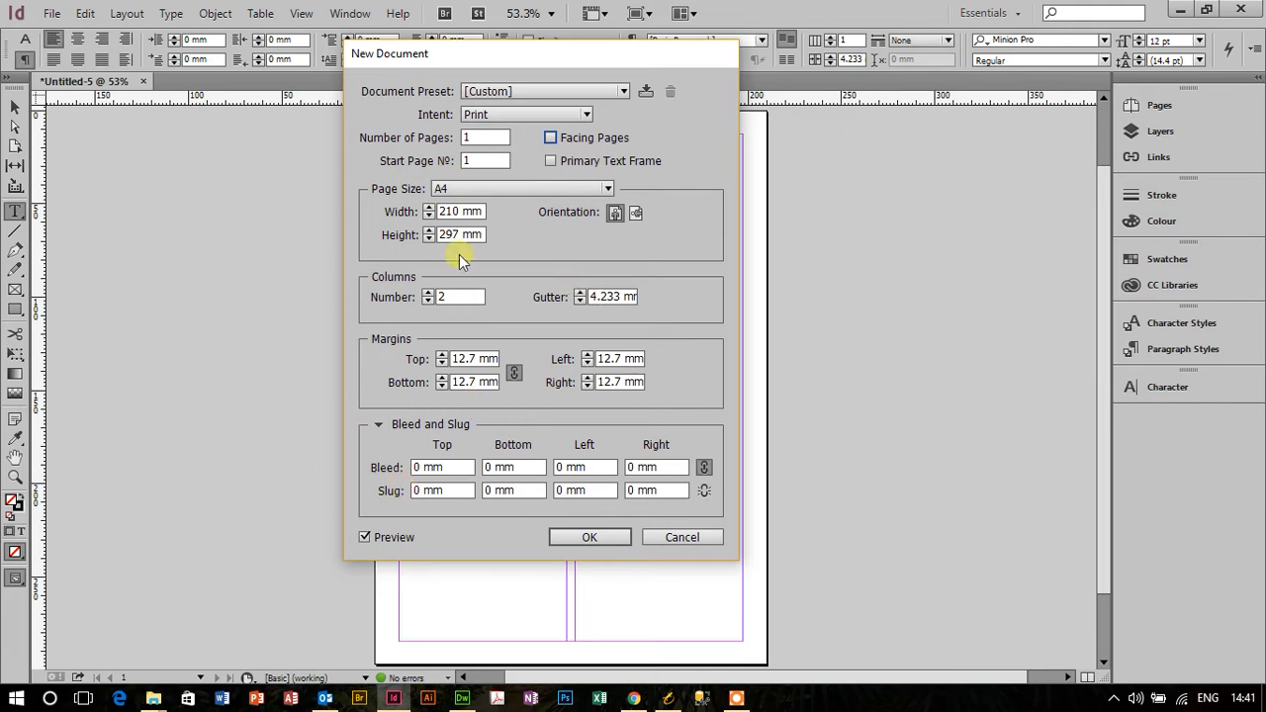
{"action": "left_click", "coordinate": [589, 536]}
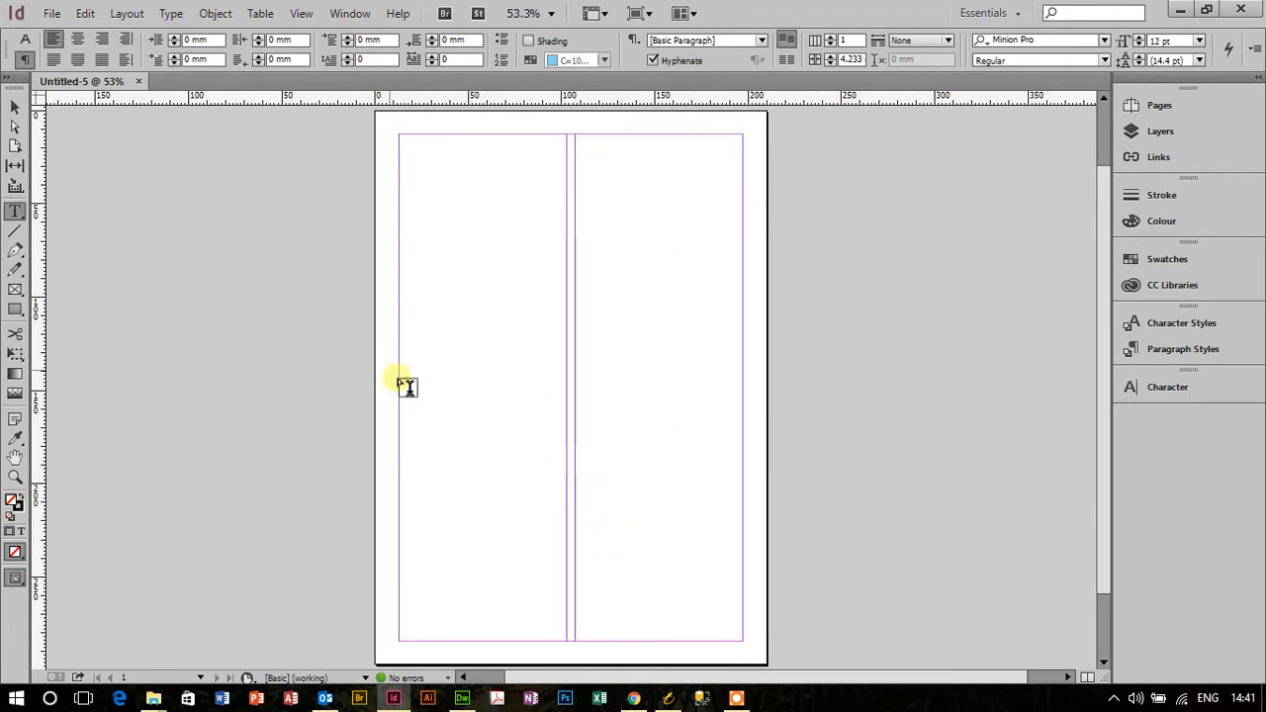
{"action": "mouse_move", "coordinate": [890, 218]}
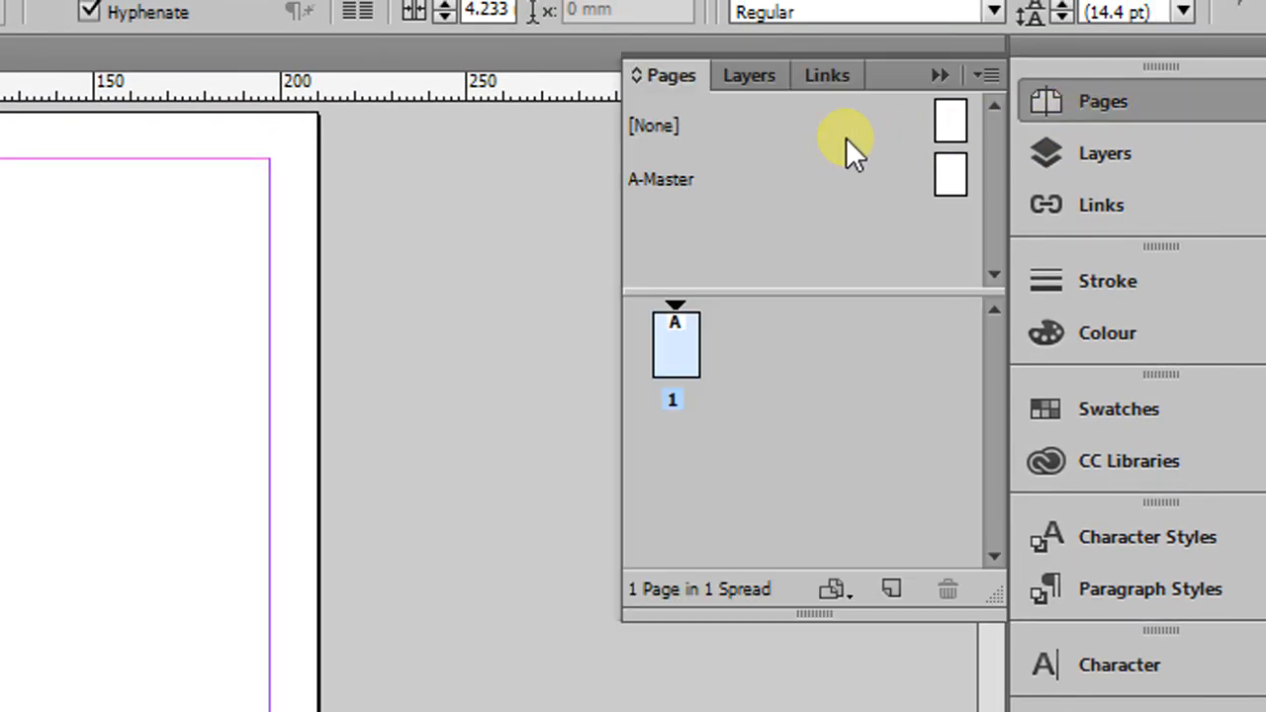
{"action": "mouse_move", "coordinate": [677, 182]}
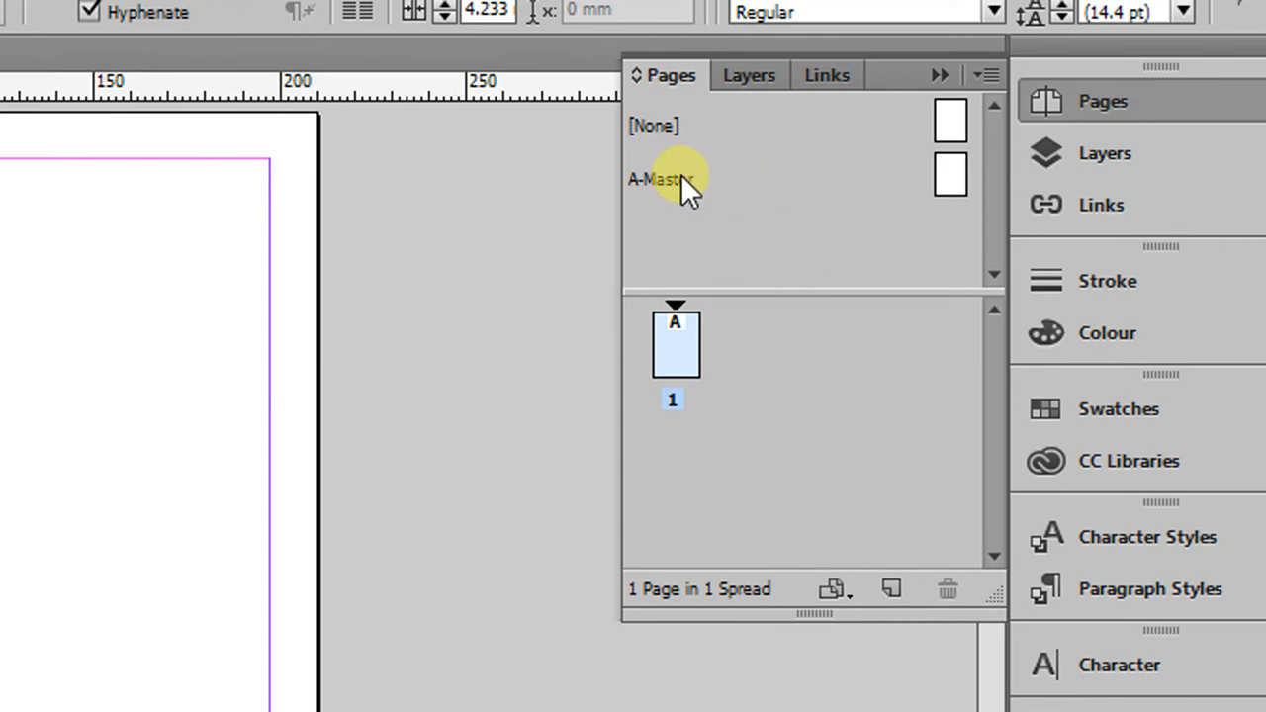
Select the A-Master in the Pages panel and bring it up for editing
{"action": "left_click_drag", "start_coordinate": [676, 178], "coordinate": [676, 344]}
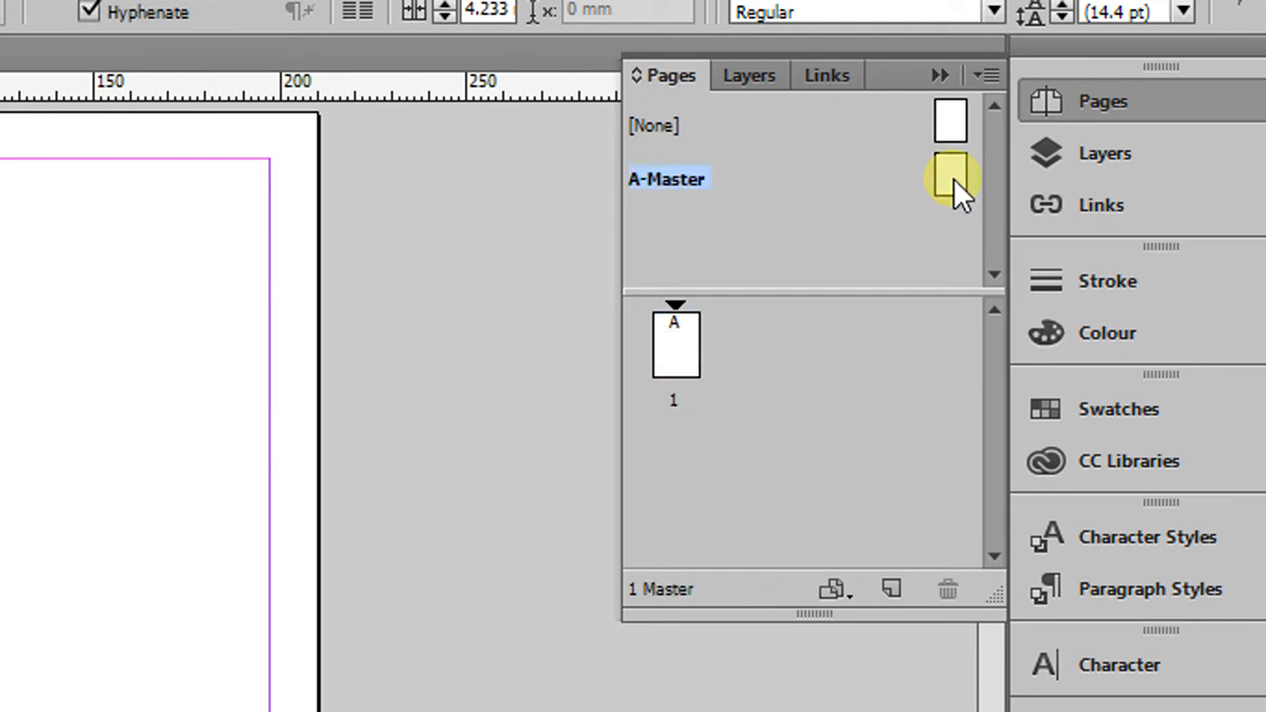
{"action": "left_click", "coordinate": [951, 178]}
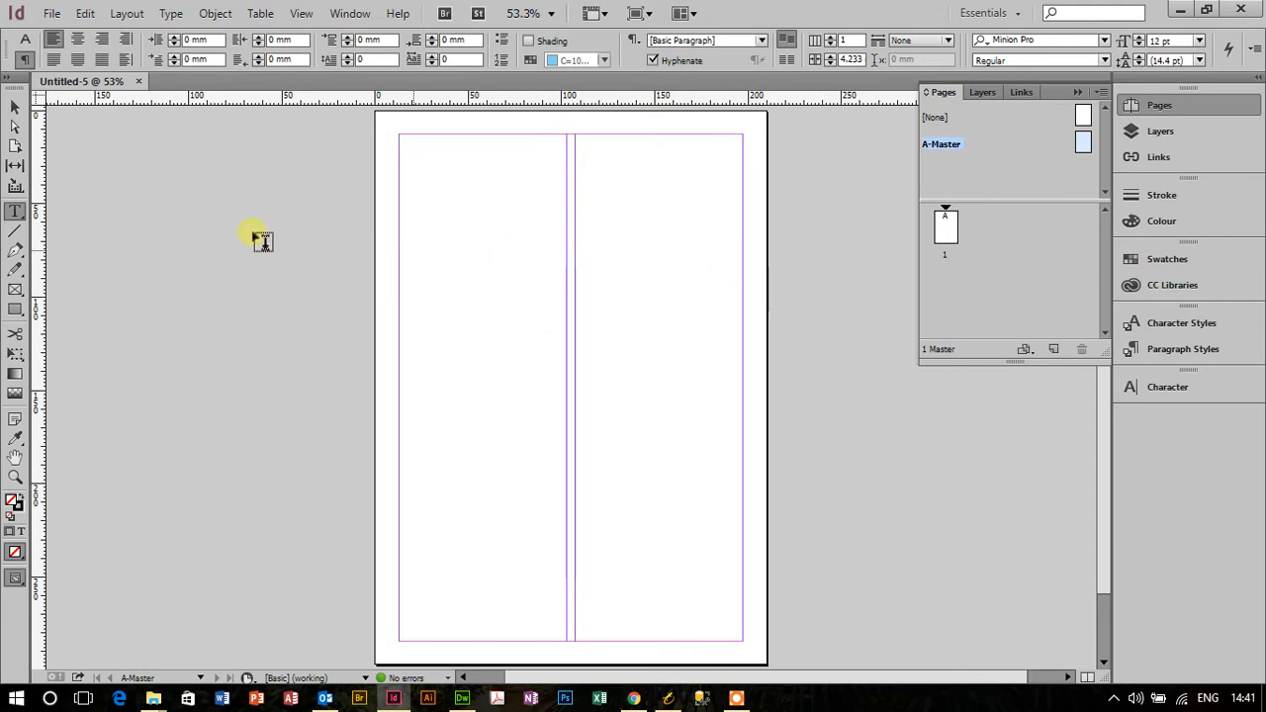
Draw an image frame at the top of the left column and a text frame beneath it
{"action": "left_click", "coordinate": [16, 289]}
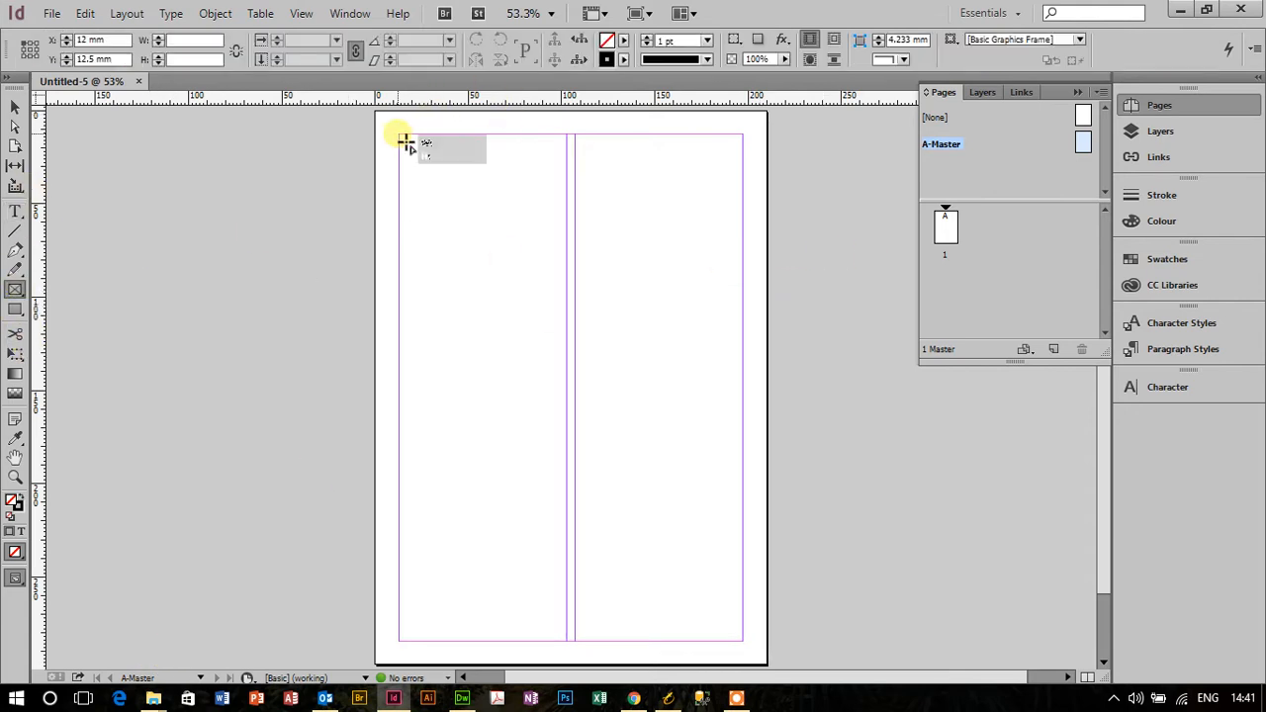
{"action": "left_click_drag", "start_coordinate": [399, 135], "coordinate": [565, 293]}
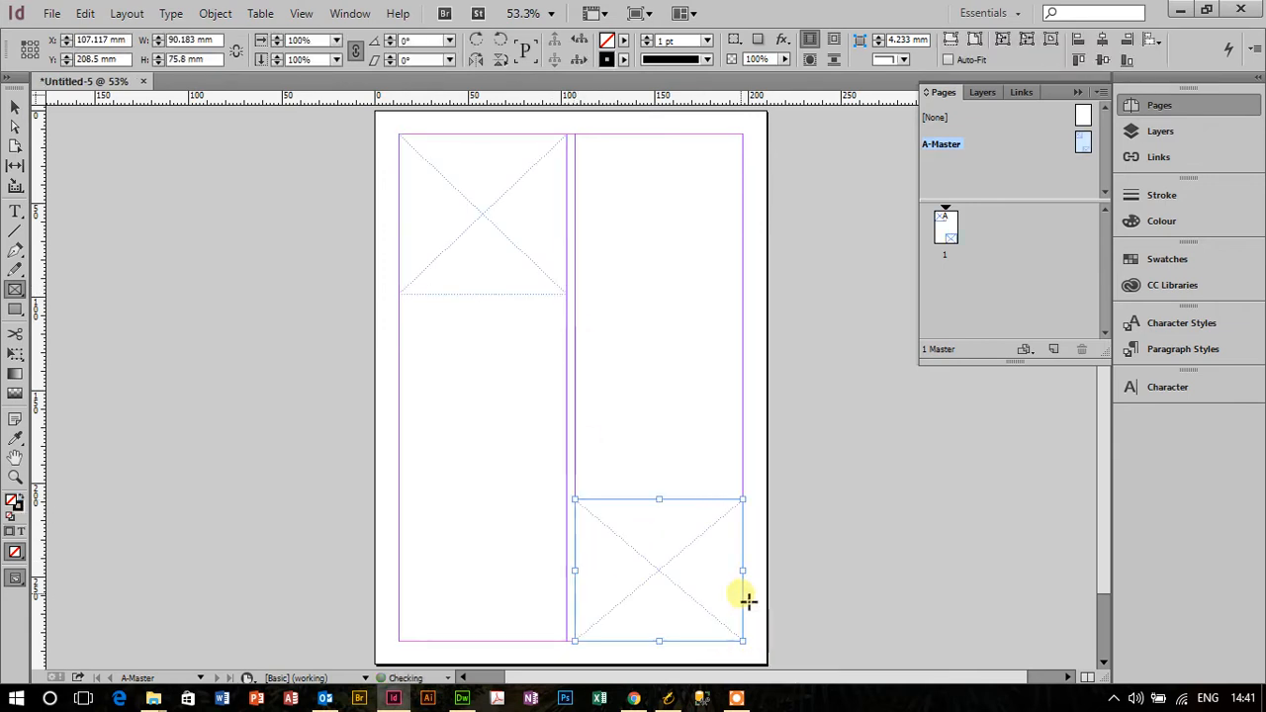
{"action": "left_click", "coordinate": [16, 210]}
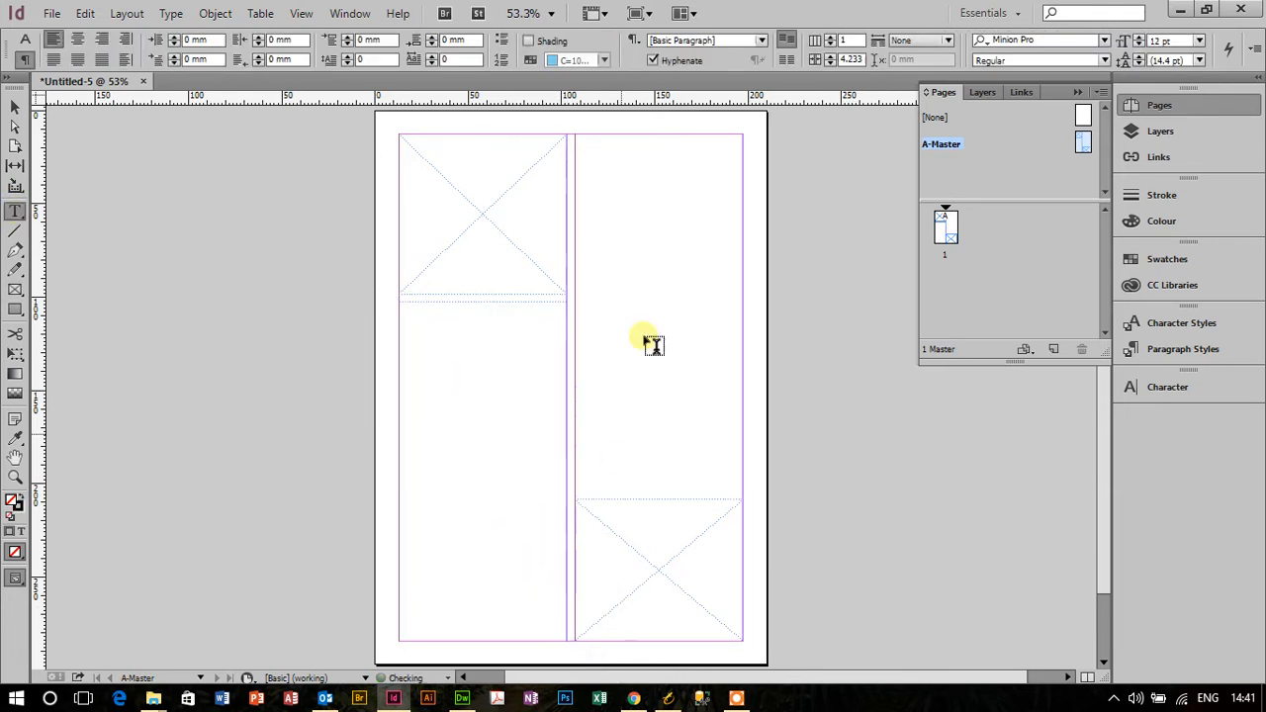
{"action": "left_click_drag", "start_coordinate": [649, 336], "coordinate": [732, 431]}
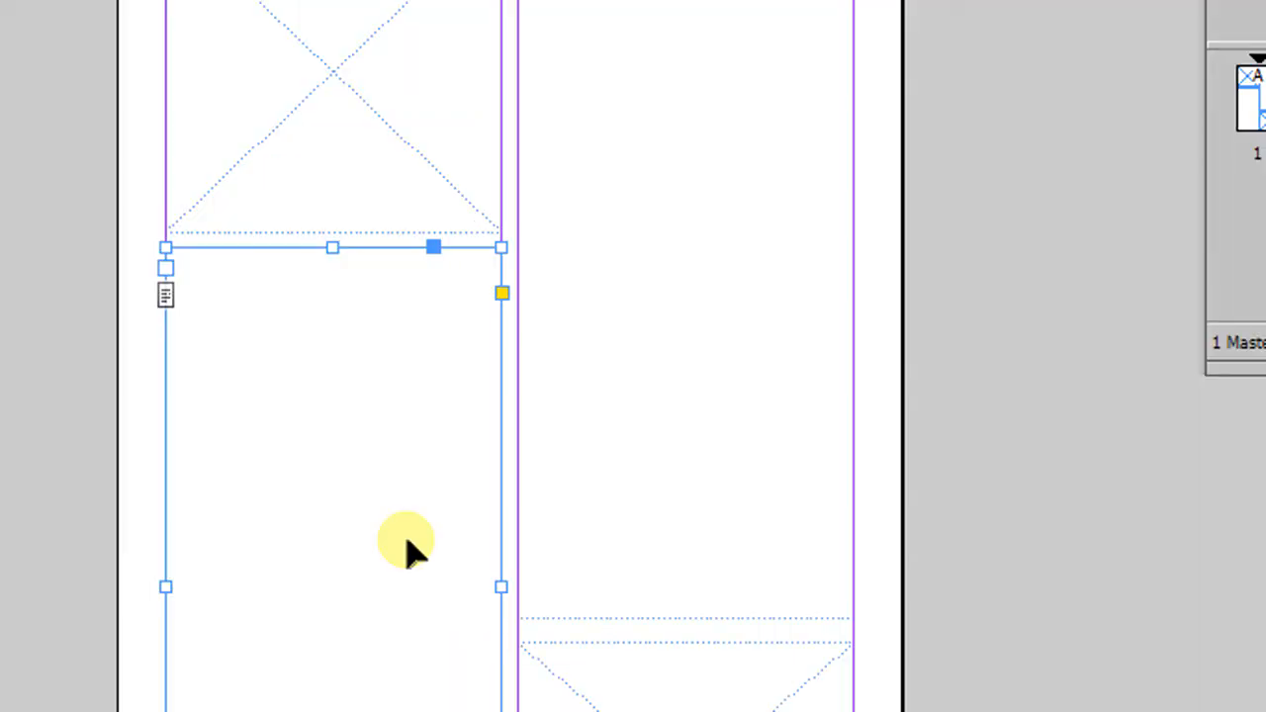
{"action": "scroll", "scroll_direction": "down", "scroll_amount": 3}
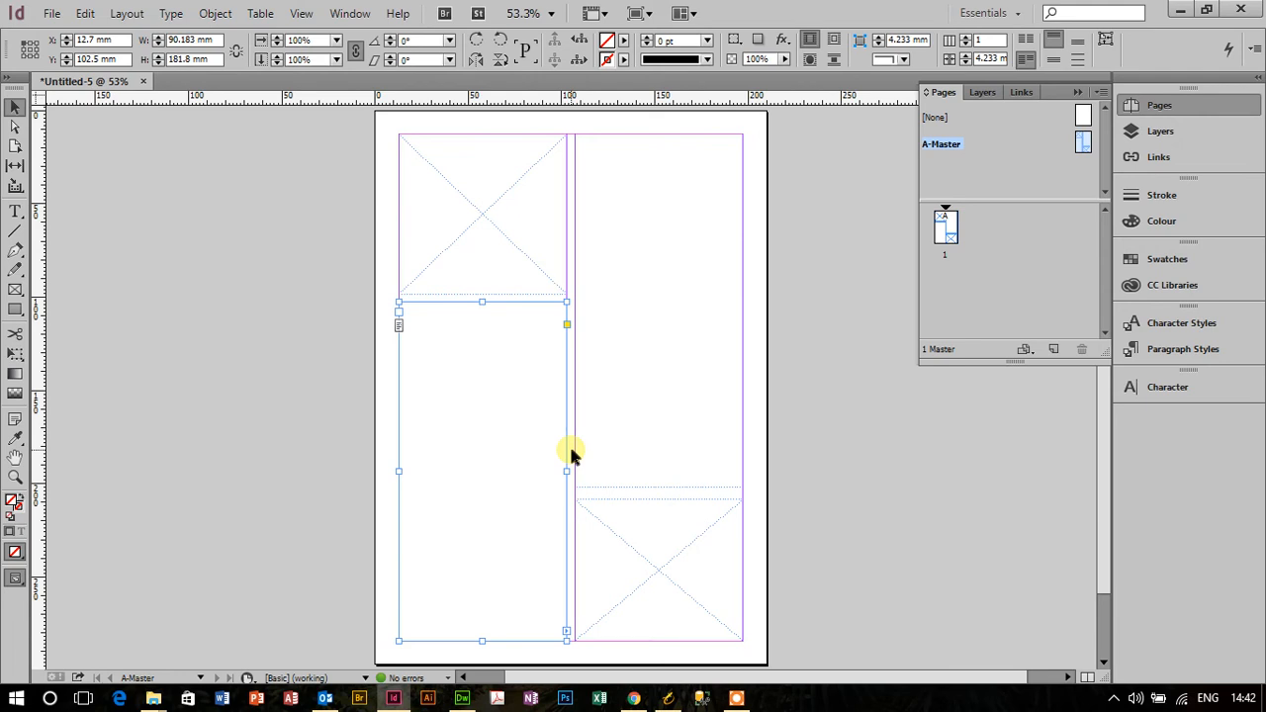
{"action": "left_click", "coordinate": [945, 230]}
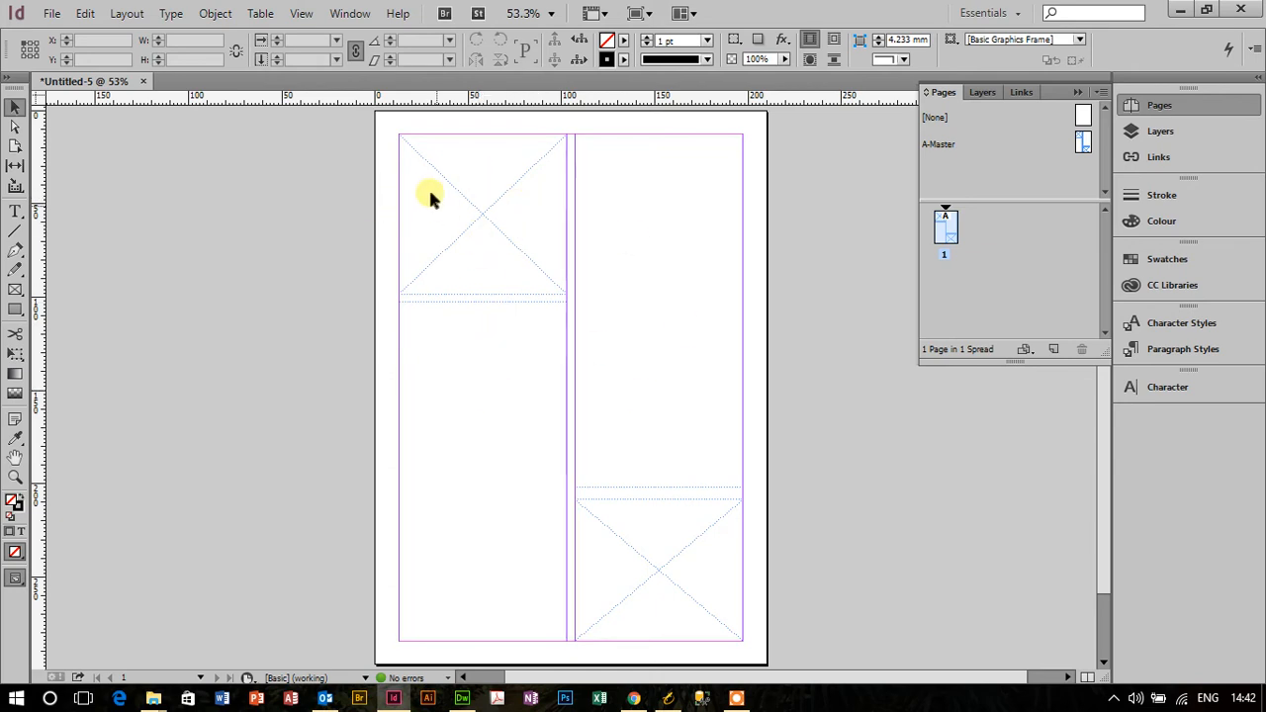
{"action": "mouse_move", "coordinate": [552, 293]}
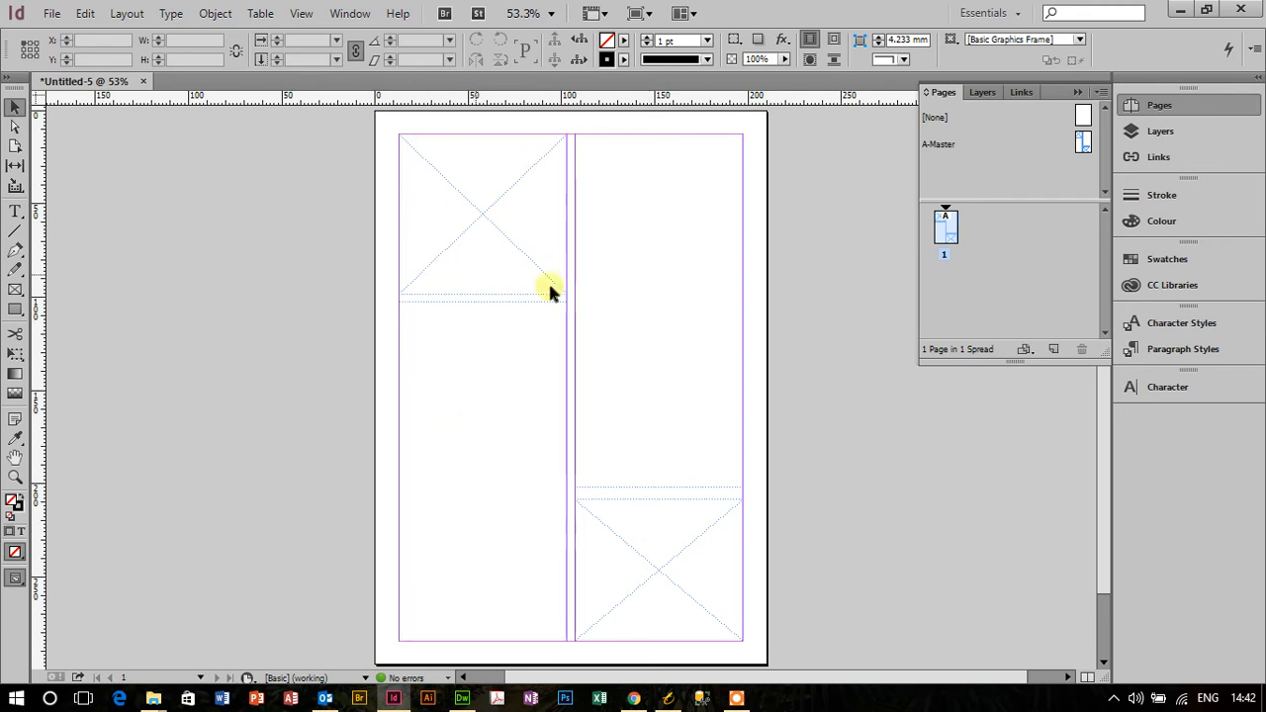
{"action": "mouse_move", "coordinate": [507, 383]}
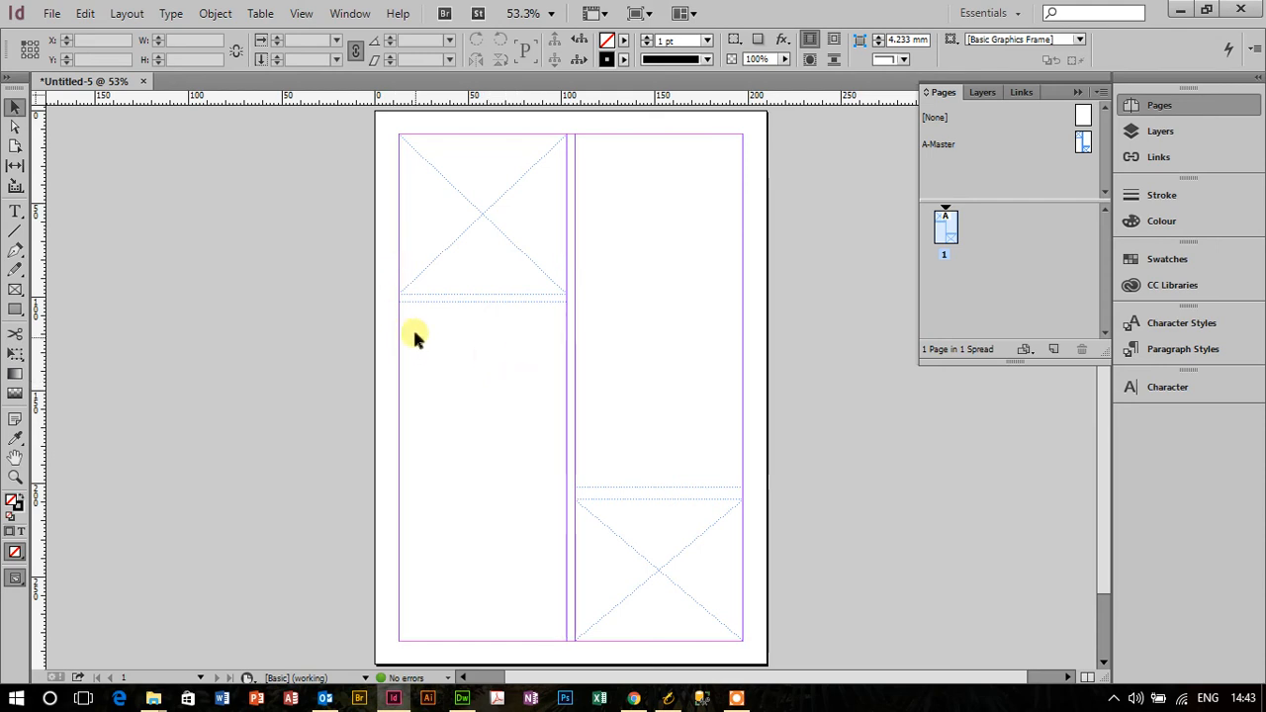
Select the left text frame on page 1 so it can be edited locally
{"action": "left_click", "coordinate": [415, 336]}
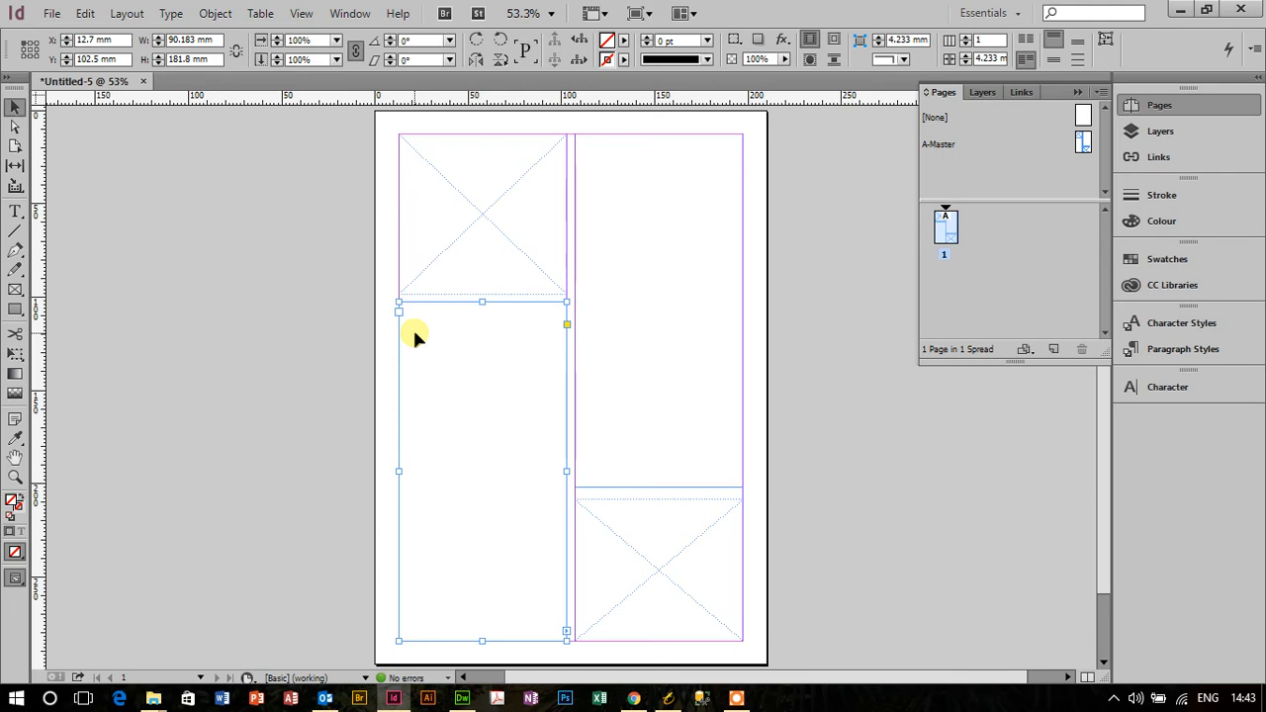
{"action": "mouse_move", "coordinate": [424, 332]}
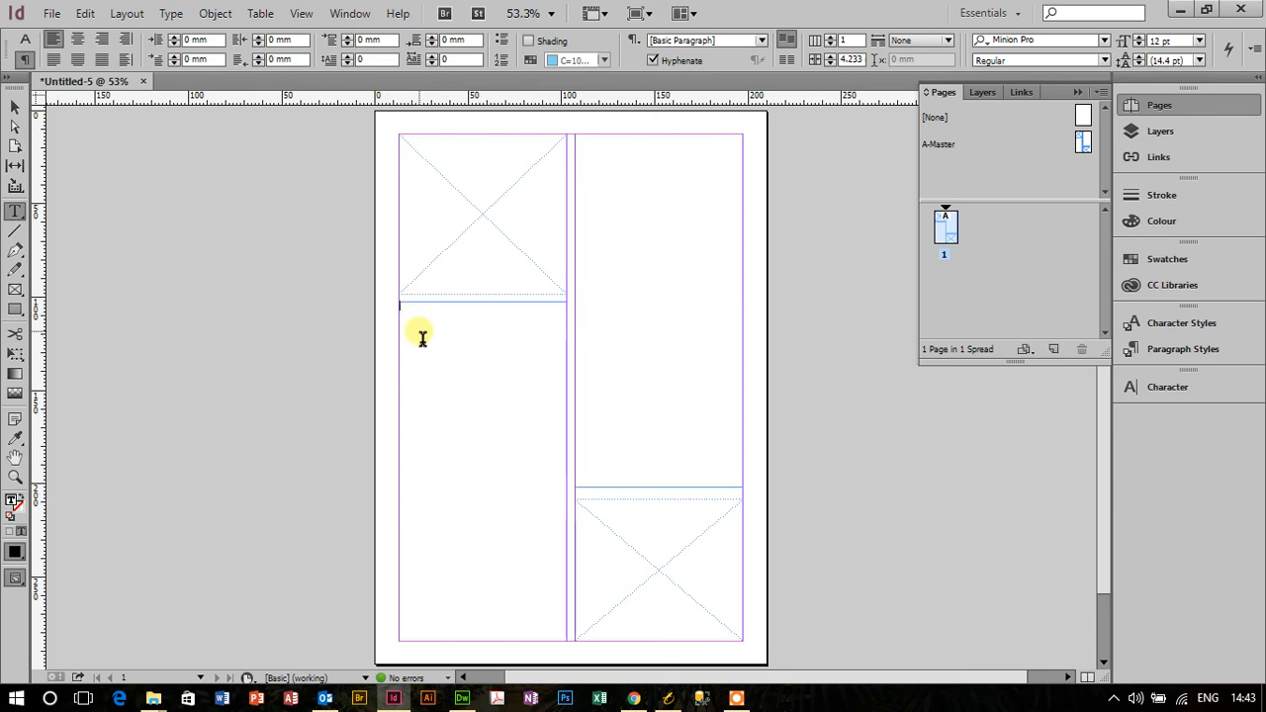
Place 'Lorem ipsum dolor sit amet.docx' into page 1's left text frame
{"action": "left_click", "coordinate": [52, 12]}
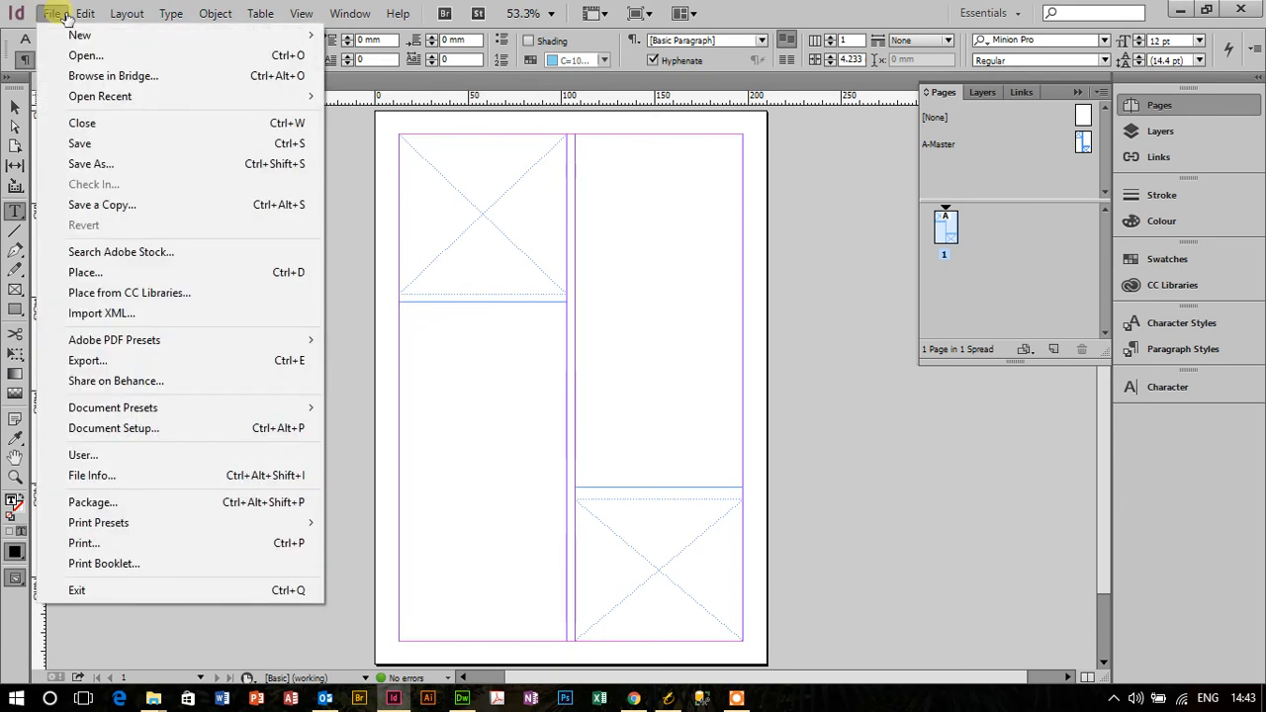
{"action": "left_click", "coordinate": [83, 273]}
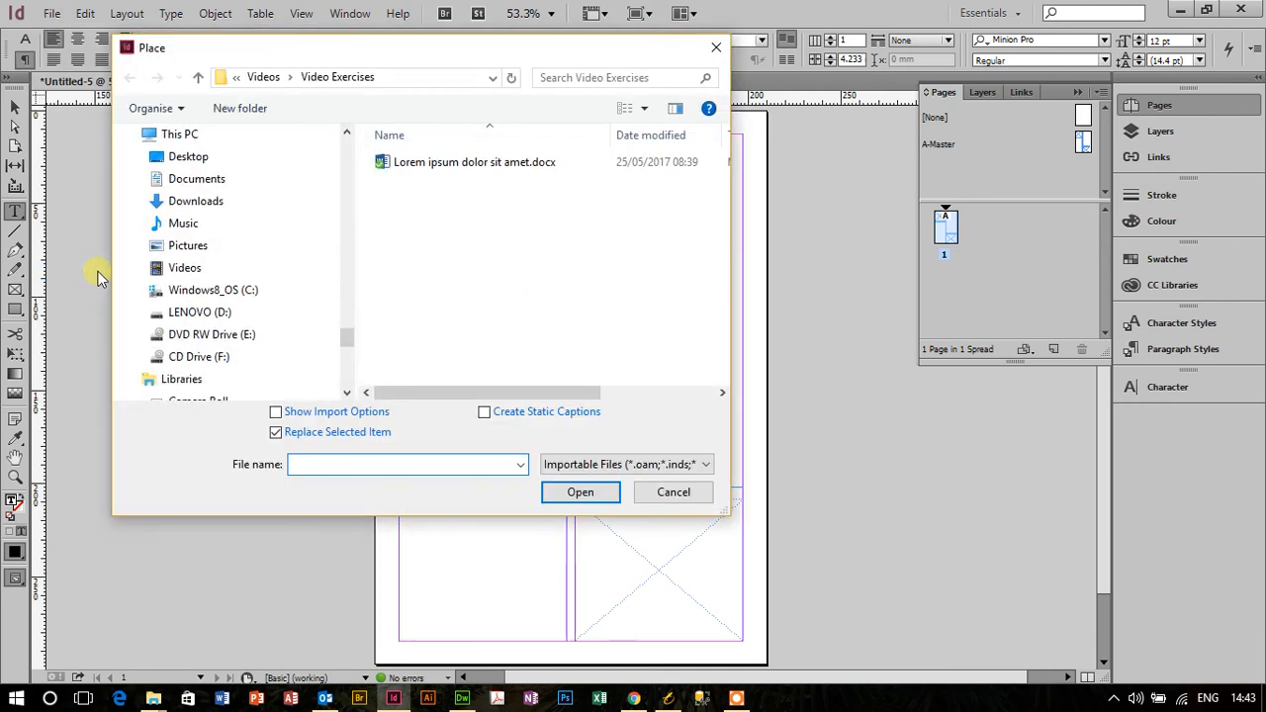
{"action": "left_click", "coordinate": [475, 163]}
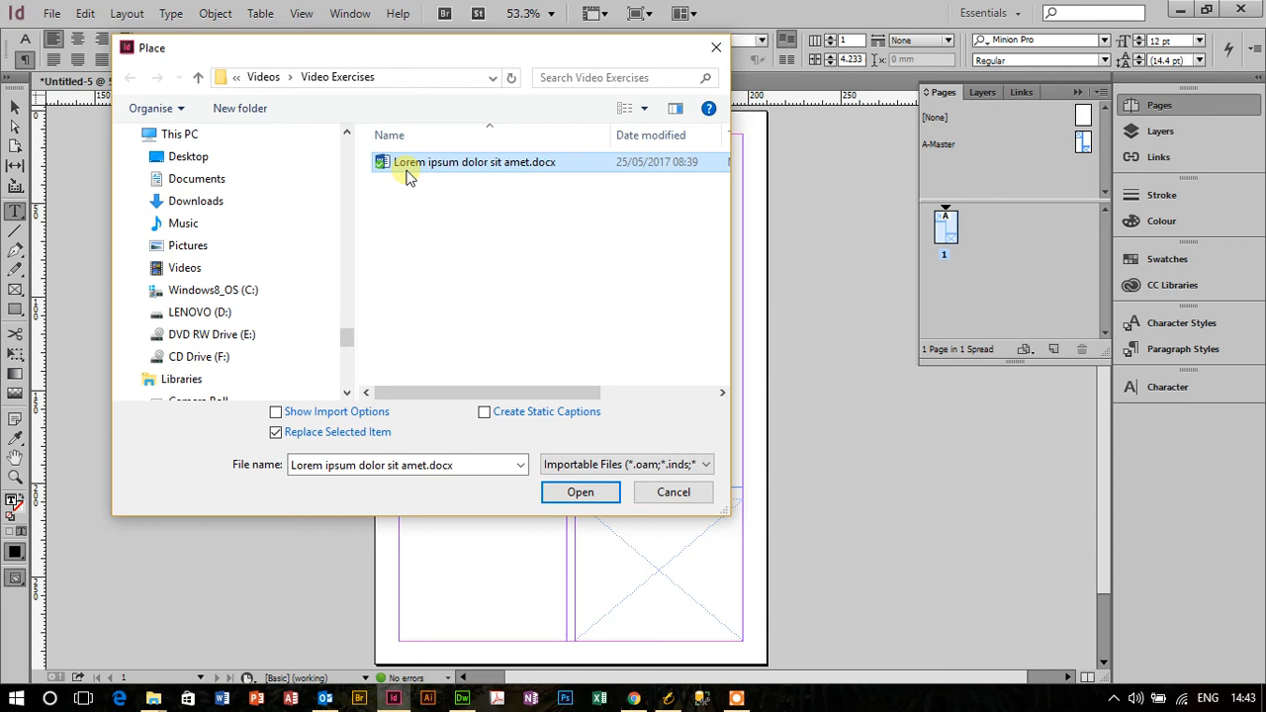
{"action": "left_click", "coordinate": [582, 490]}
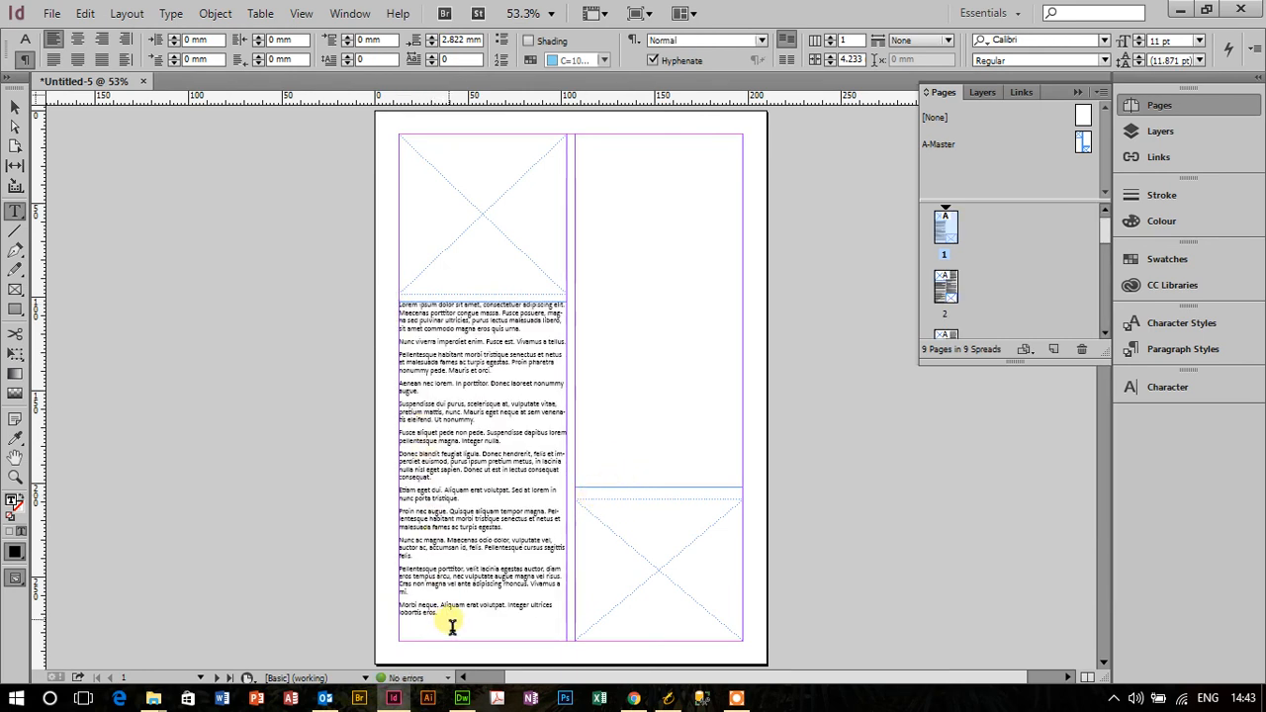
{"action": "left_click", "coordinate": [945, 286]}
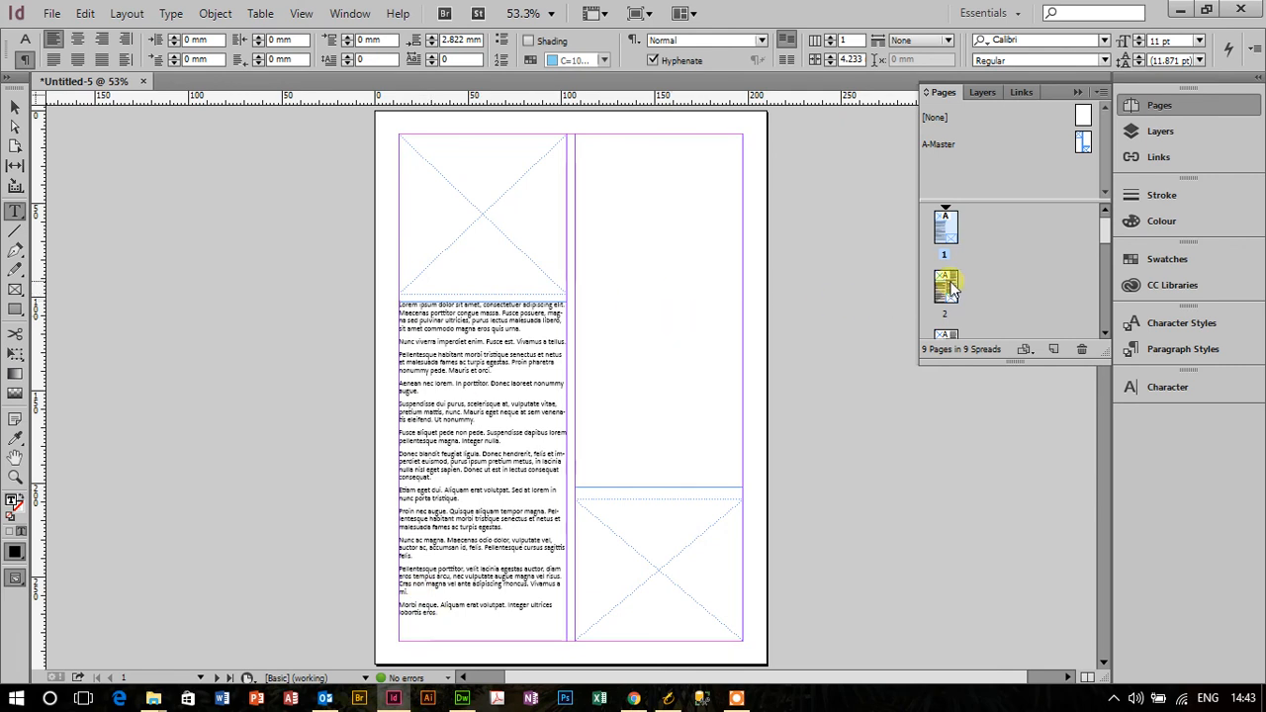